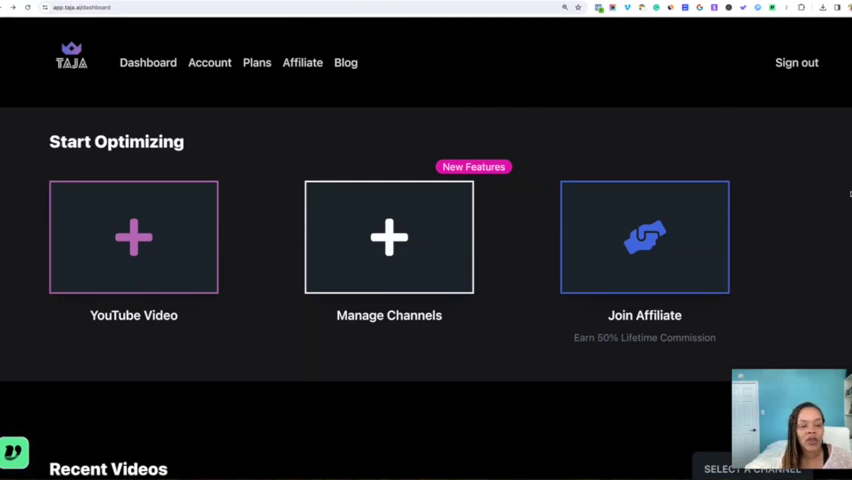
pyautogui.moveTo(594, 204)
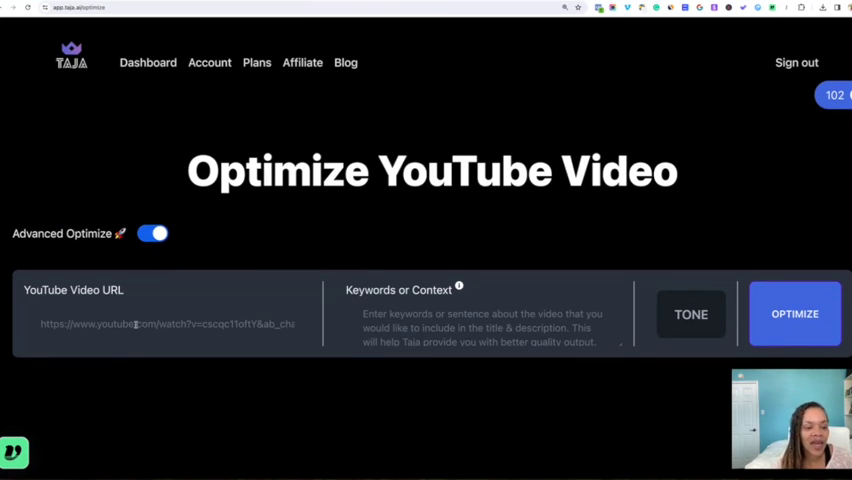
pyautogui.write('https://youtu.be/HHQ9F-ylmOE')
pyautogui.write('Create 100 Pinterest pins in 10 minutes on Canva')
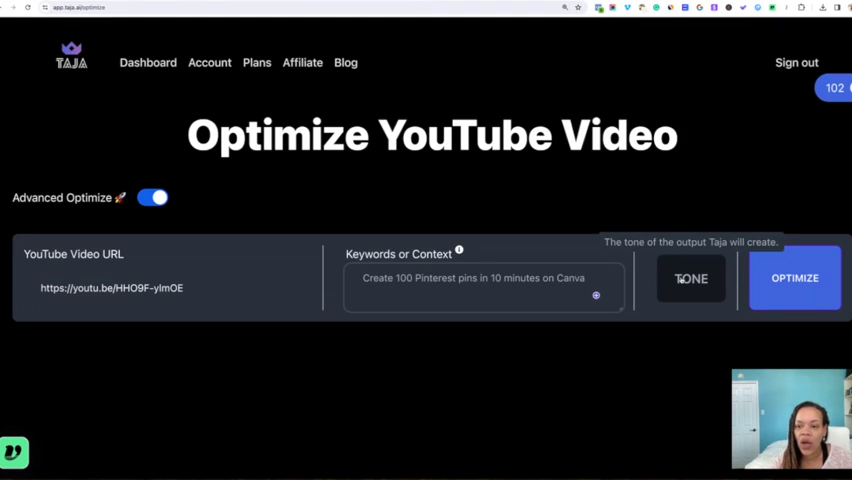
pyautogui.click(690, 278)
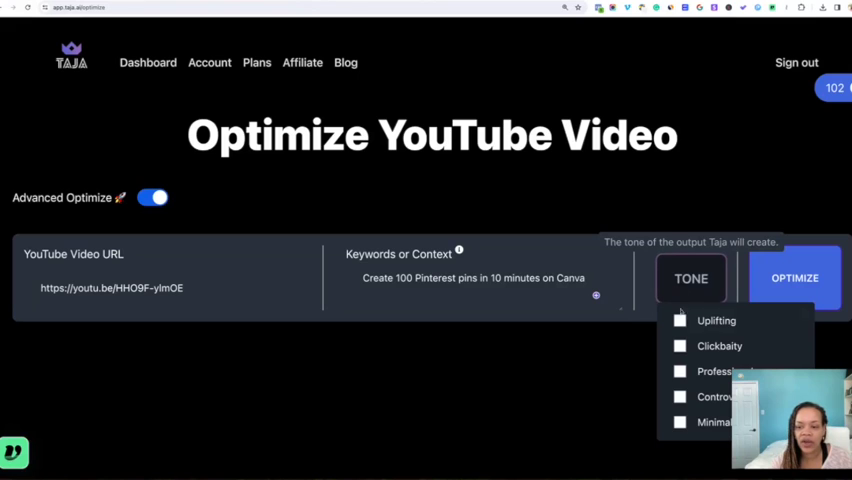
pyautogui.moveTo(720, 346)
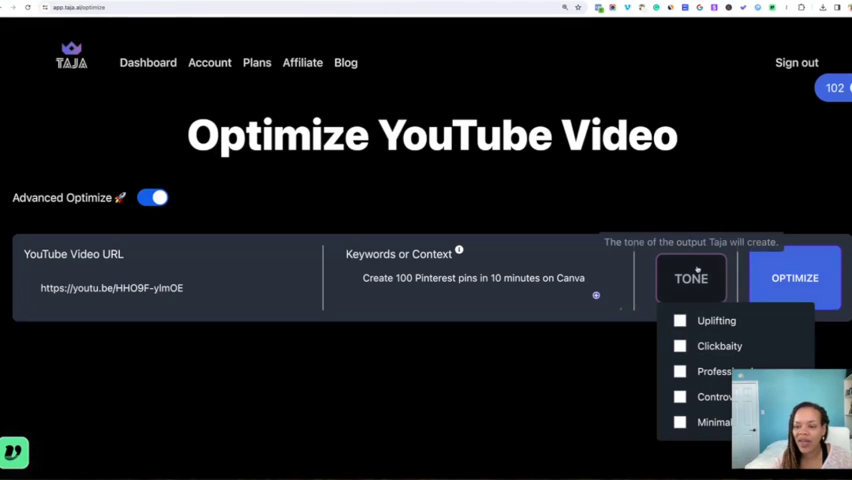
pyautogui.click(692, 278)
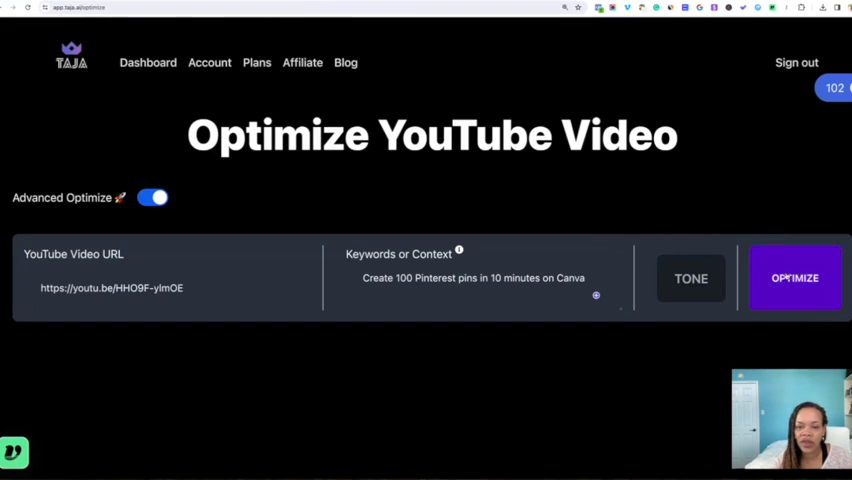
# Start optimizing the submitted video and let the SEO keyword extraction run.
pyautogui.click(796, 278)
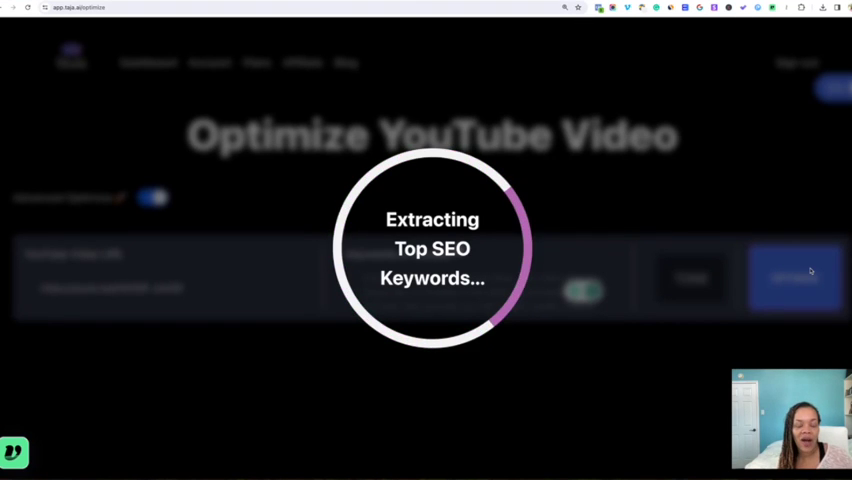
pyautogui.click(796, 278)
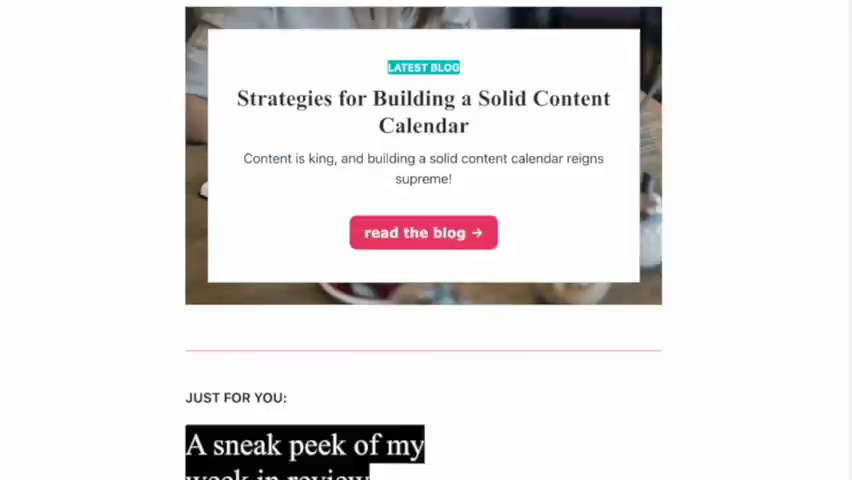
# Scroll through the newsletter page featuring the content calendar blog post.
pyautogui.scroll(-3)
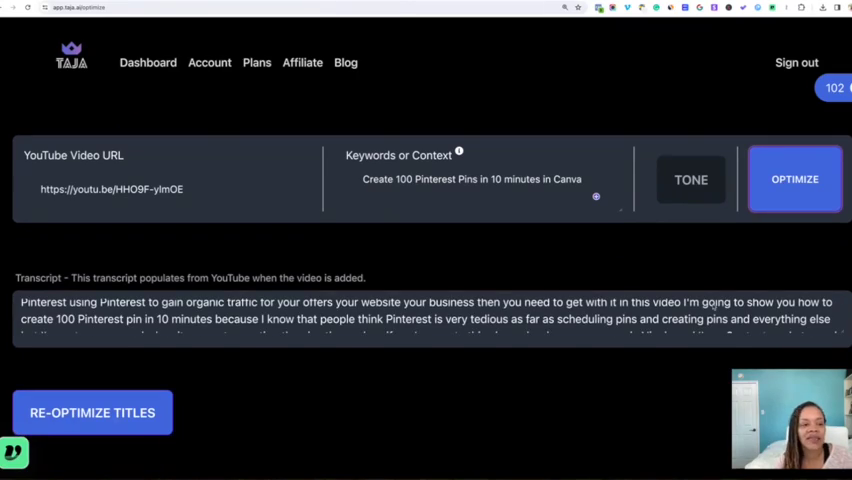
# Scroll past the transcript to the five suggested titles ranked by viral score.
pyautogui.scroll(-3)
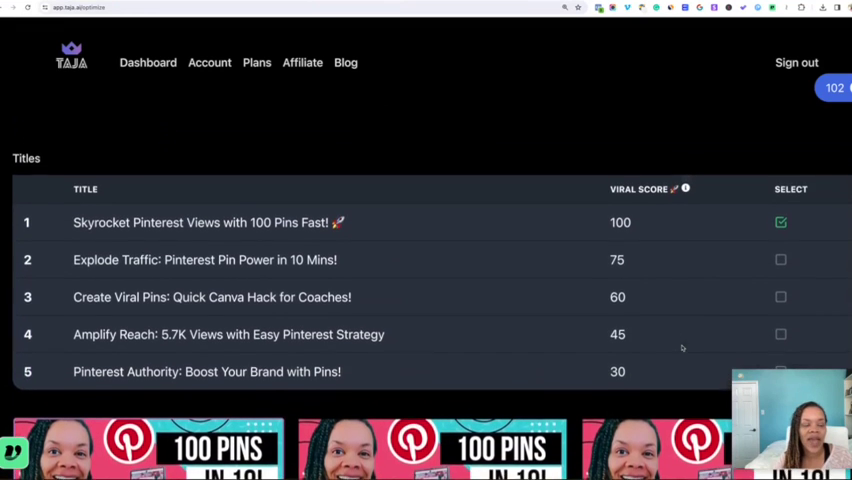
pyautogui.scroll(-3)
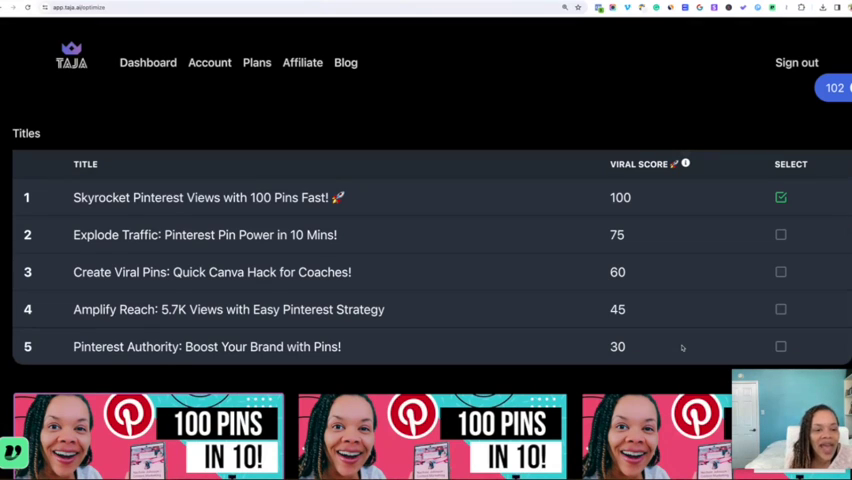
pyautogui.moveTo(770, 302)
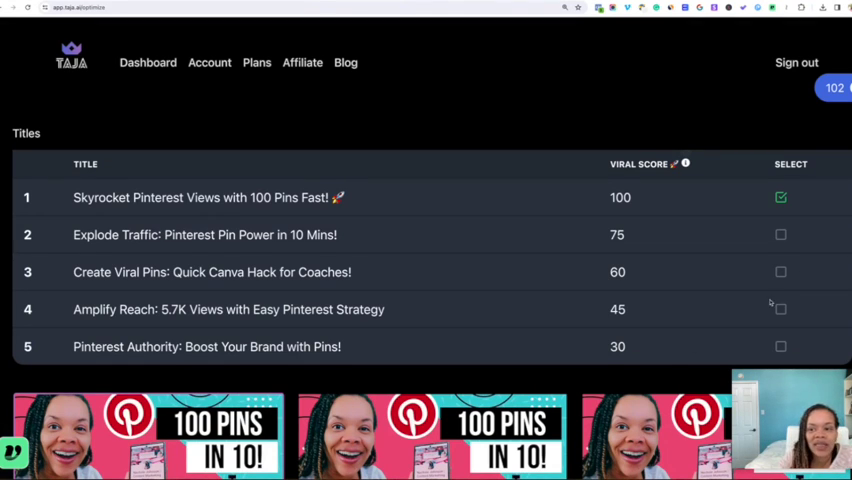
pyautogui.click(780, 234)
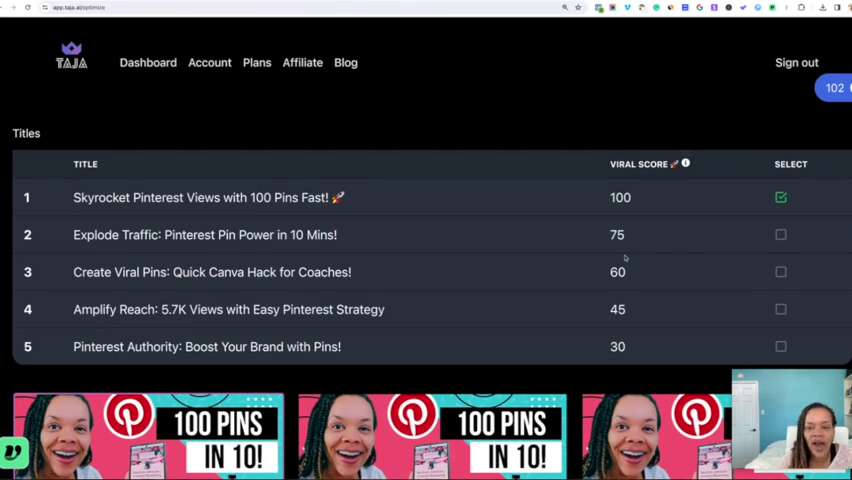
pyautogui.scroll(-3)
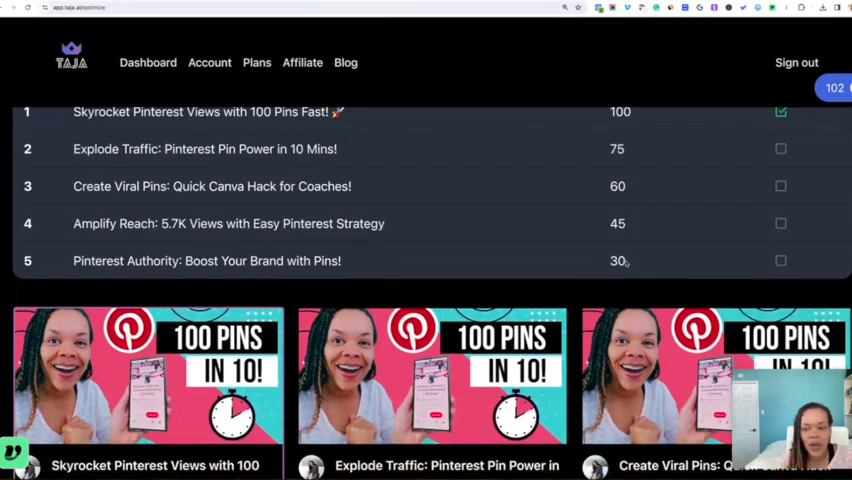
pyautogui.scroll(-3)
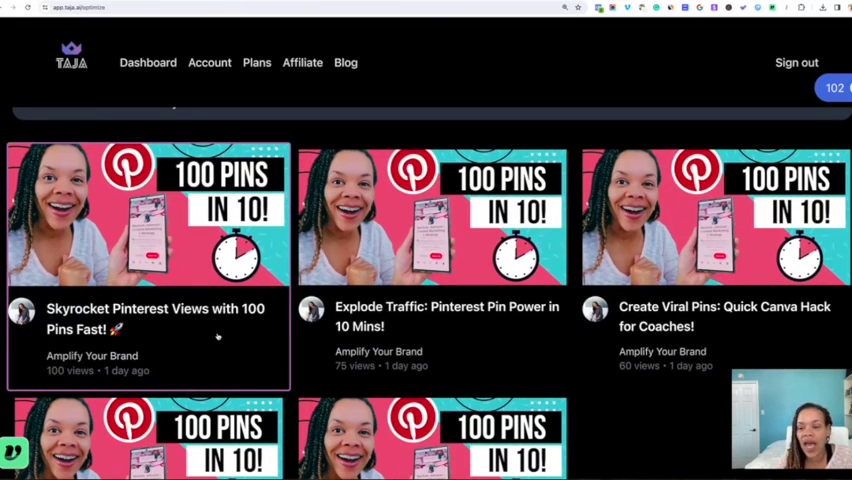
pyautogui.scroll(-3)
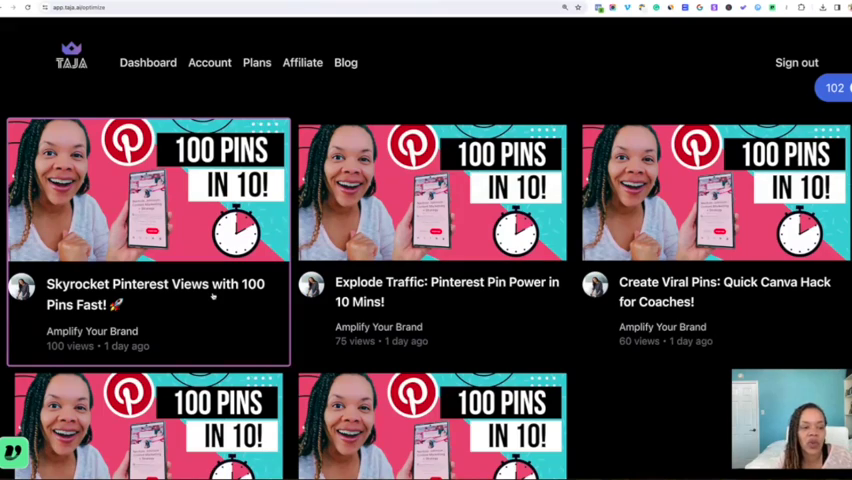
pyautogui.scroll(-3)
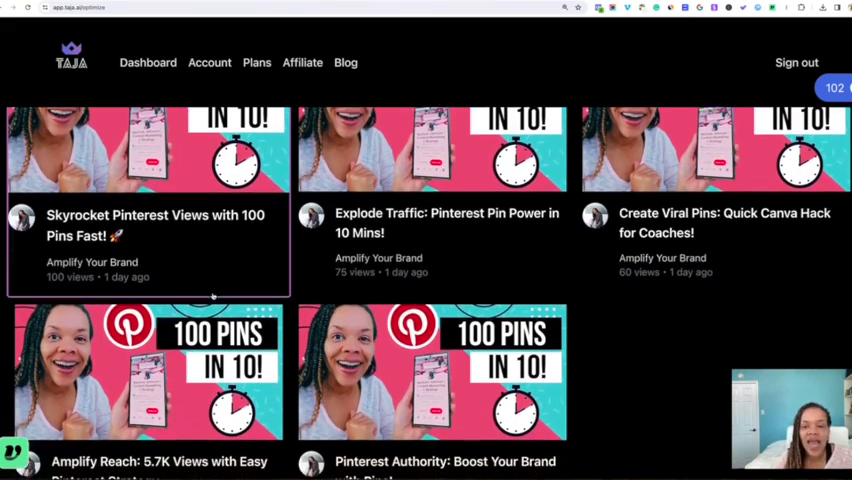
pyautogui.scroll(-3)
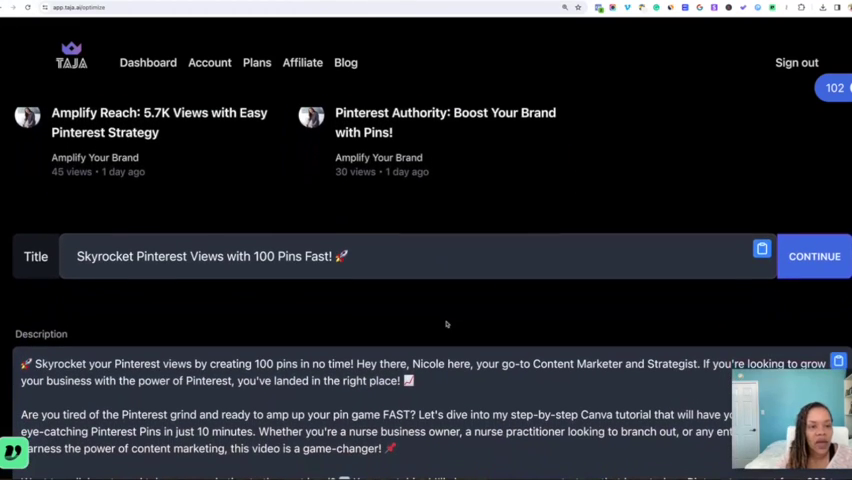
pyautogui.scroll(-3)
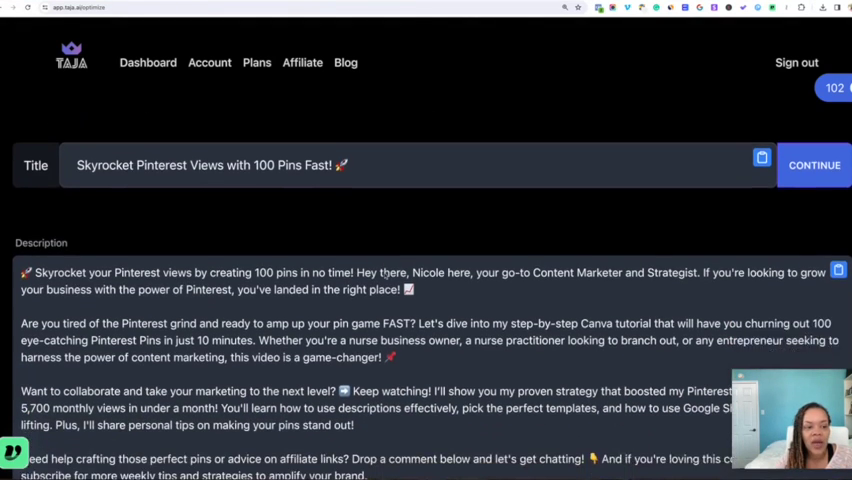
# Correct the misspelled presenter name in the description greeting, typing 'acho'.
pyautogui.scroll(-3)
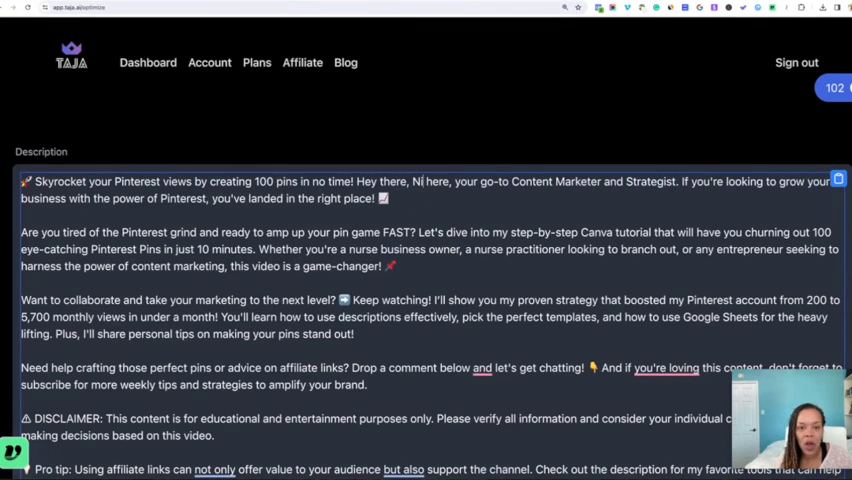
pyautogui.write('achole')
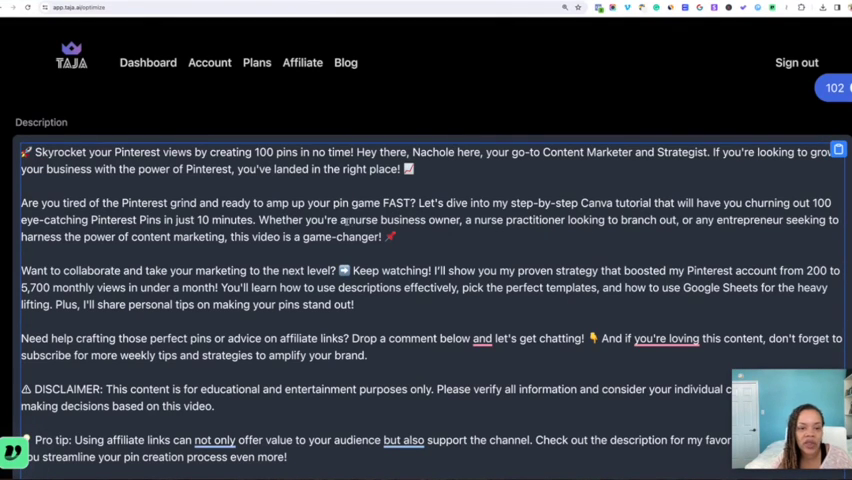
pyautogui.doubleClick(362, 220)
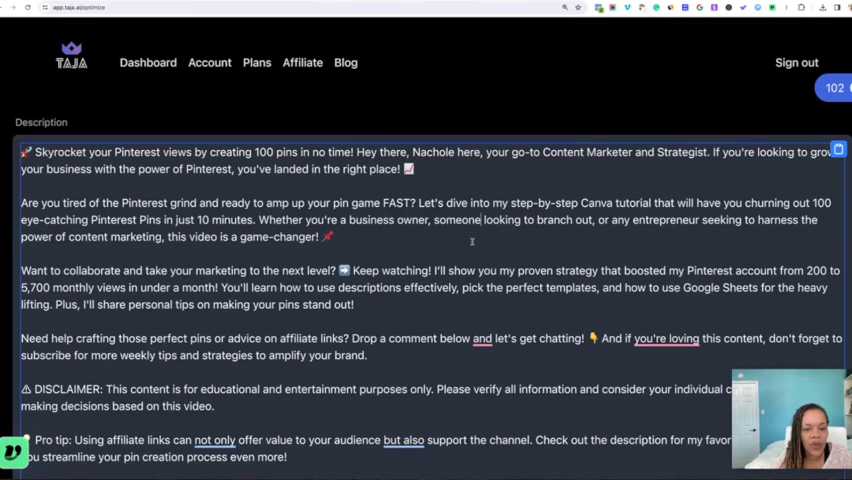
pyautogui.scroll(-3)
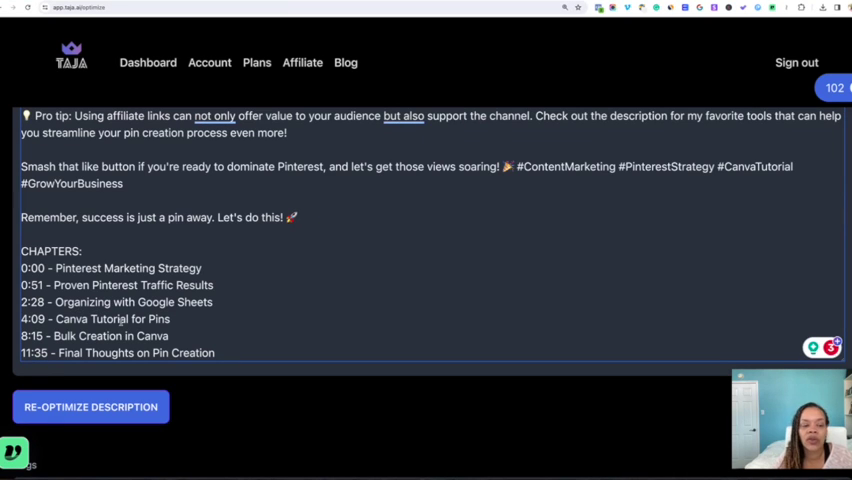
pyautogui.scroll(-3)
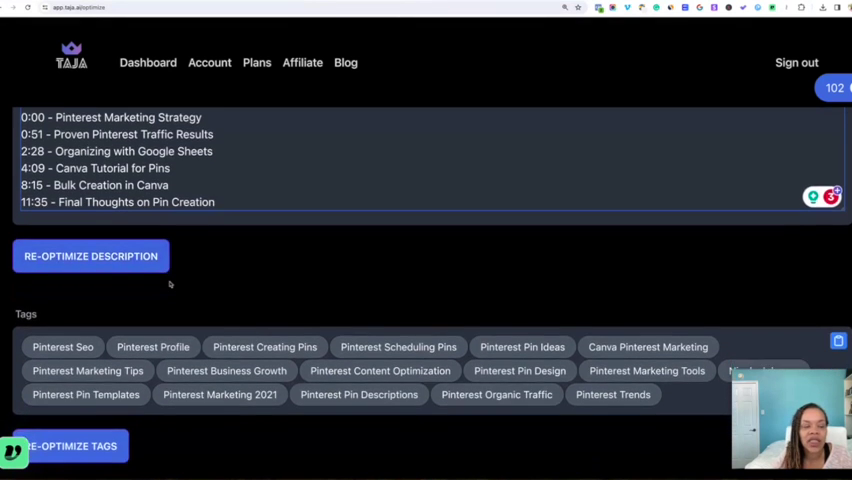
pyautogui.scroll(-3)
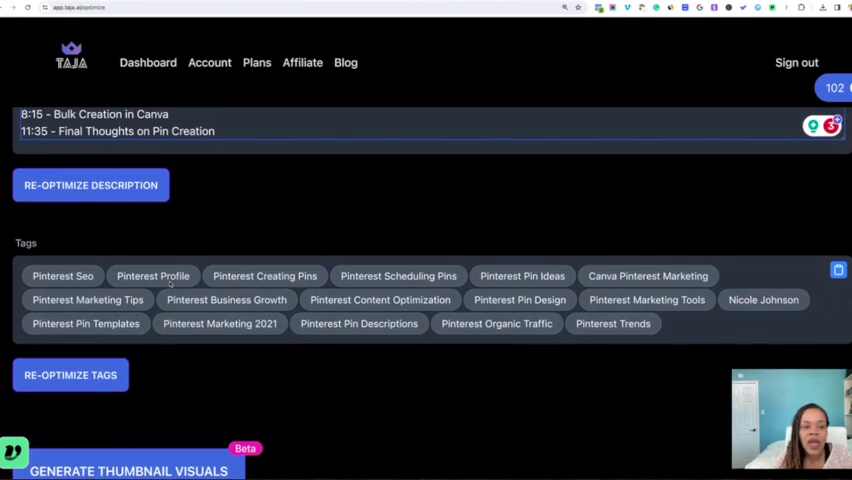
pyautogui.scroll(-3)
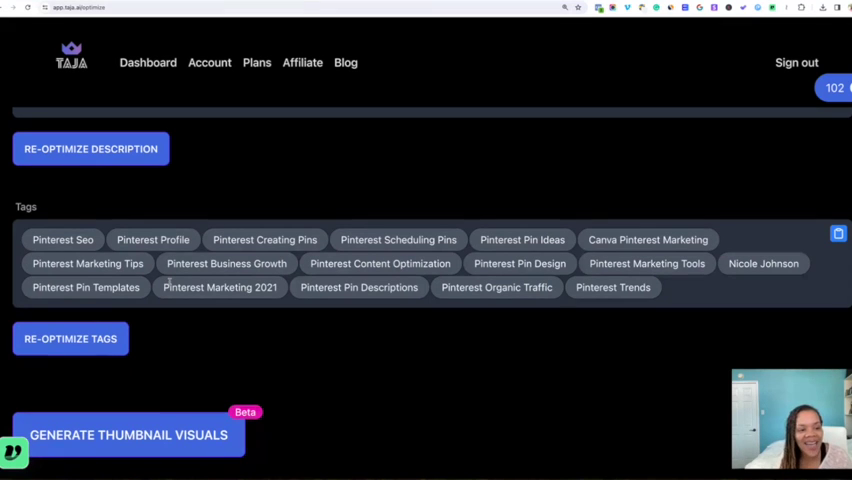
pyautogui.scroll(-3)
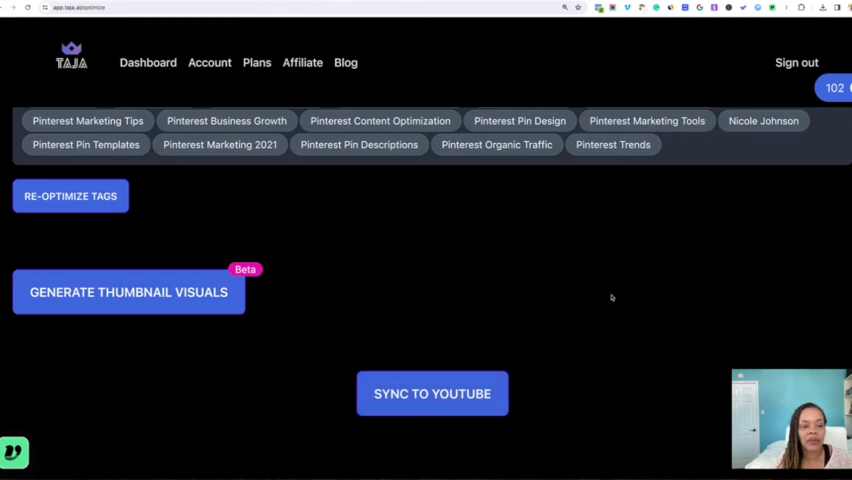
# Generate AI thumbnail visuals for the video.
pyautogui.click(128, 292)
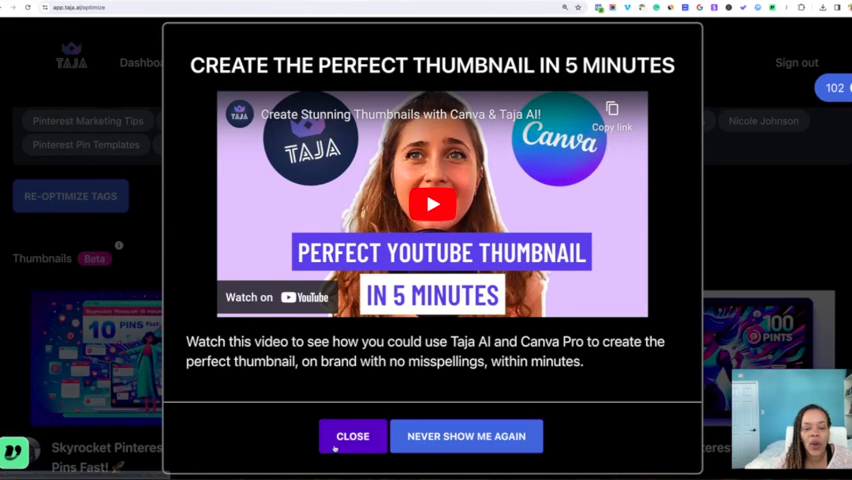
# Dismiss the 'Create the perfect thumbnail in 5 minutes' tutorial popup.
pyautogui.click(352, 436)
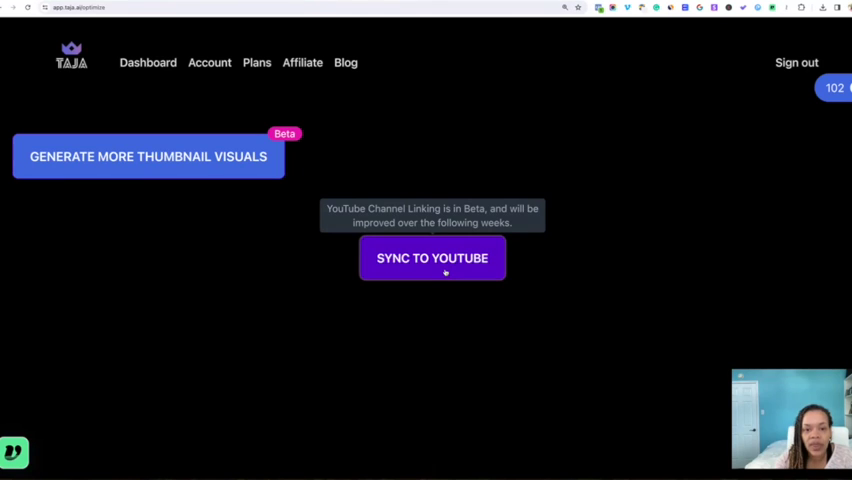
# Sync the optimized details to YouTube and go to YouTube Studio.
pyautogui.click(432, 258)
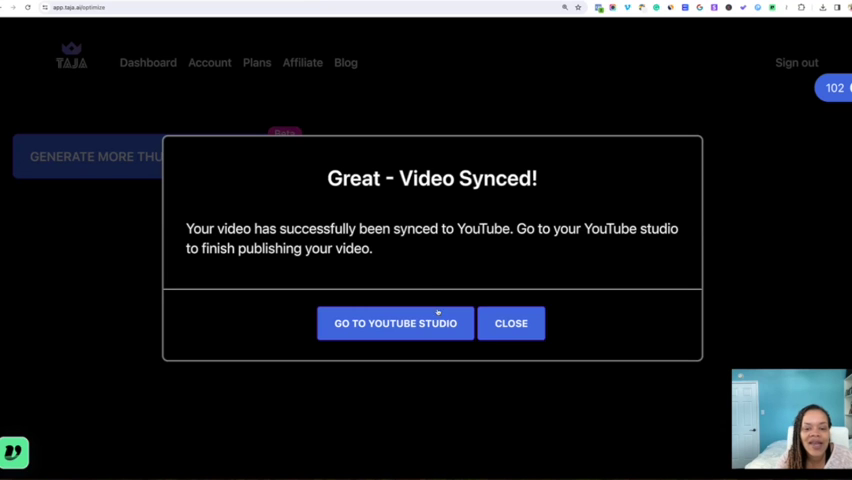
pyautogui.click(396, 324)
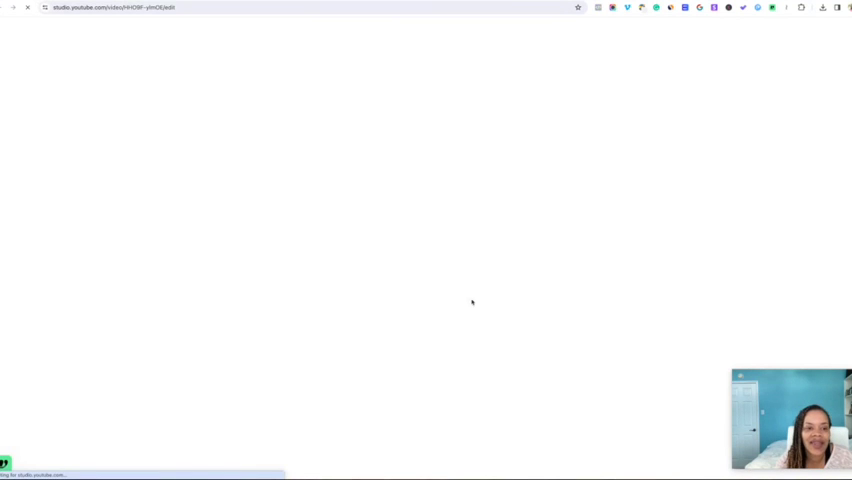